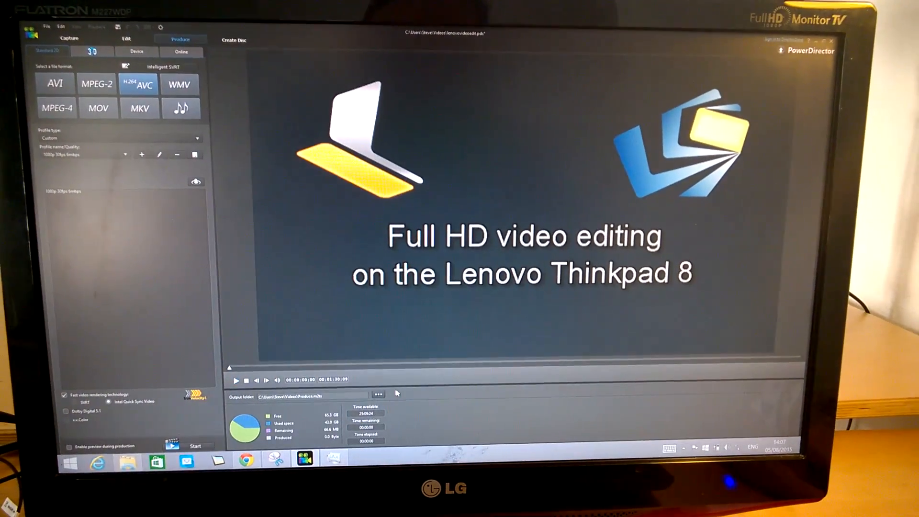
Pick the existing 'render 2' file as output, hit a warning on start, and dismiss it
{"action": "left_click", "coordinate": [378, 394]}
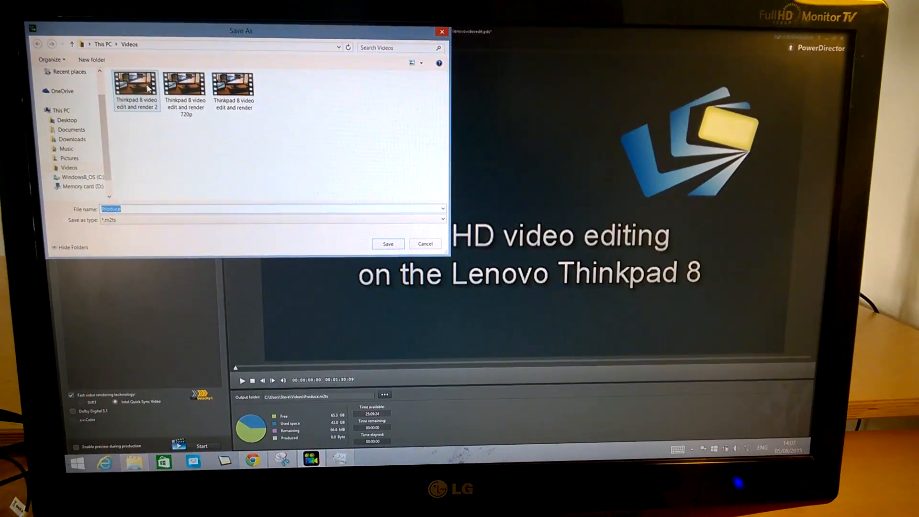
{"action": "left_click", "coordinate": [387, 243]}
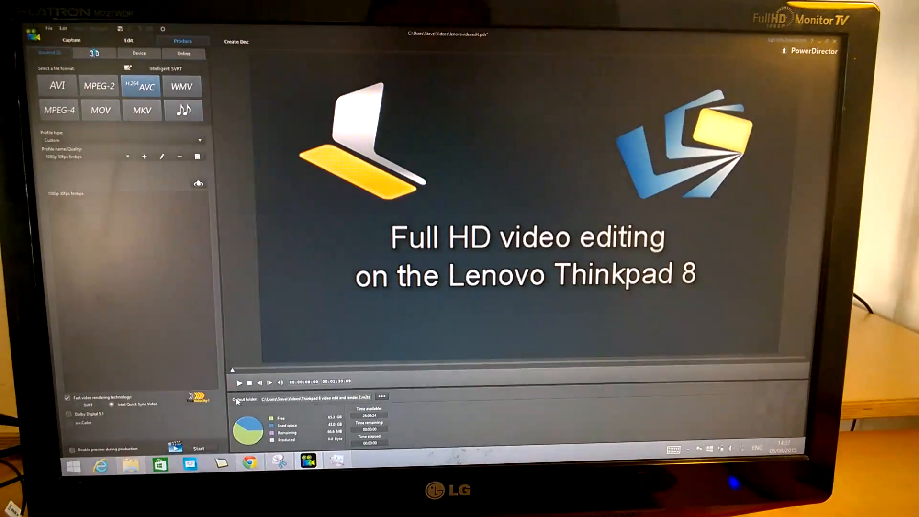
{"action": "left_click", "coordinate": [200, 448]}
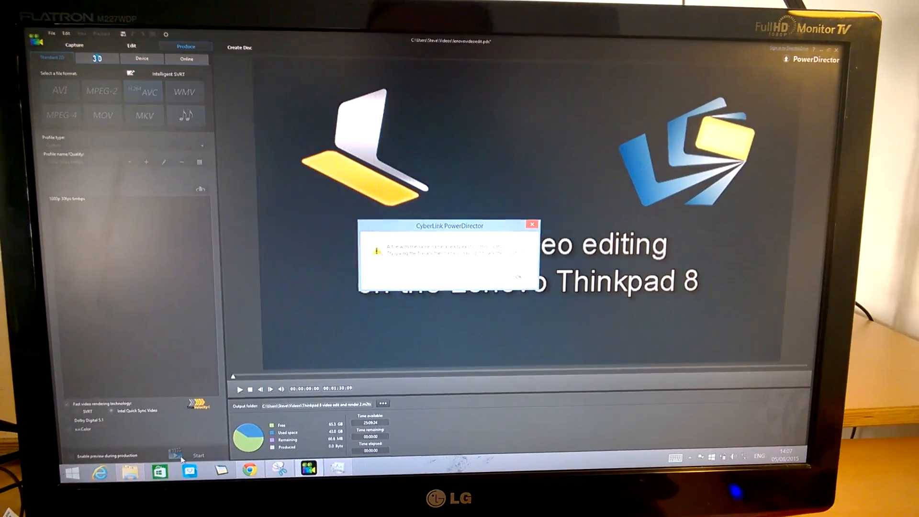
{"action": "left_click", "coordinate": [531, 224]}
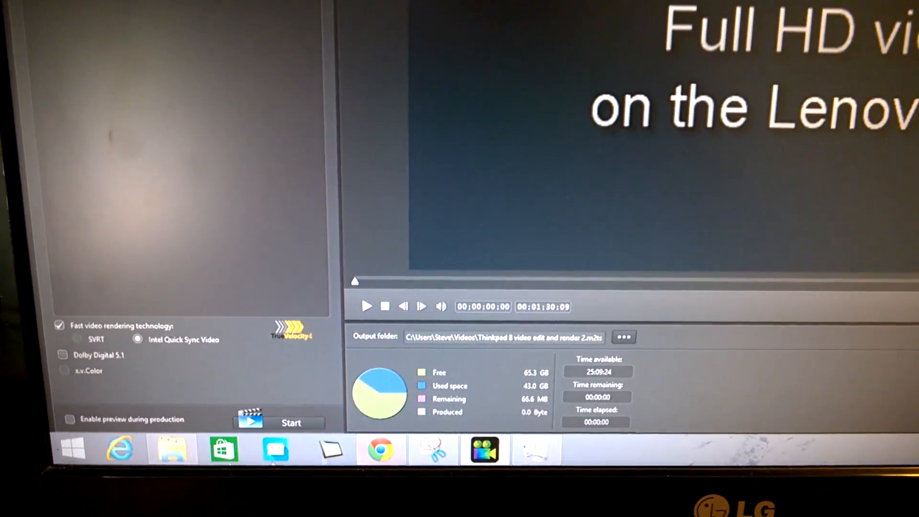
{"action": "left_click", "coordinate": [291, 422]}
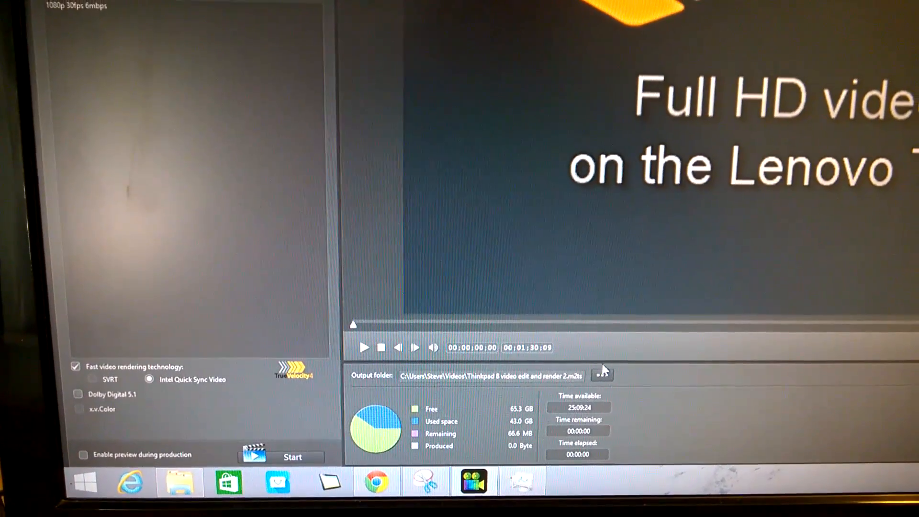
Save output as new file 'Thinkpad 8 video edit and render 3.m2ts' and start producing
{"action": "left_click", "coordinate": [602, 375]}
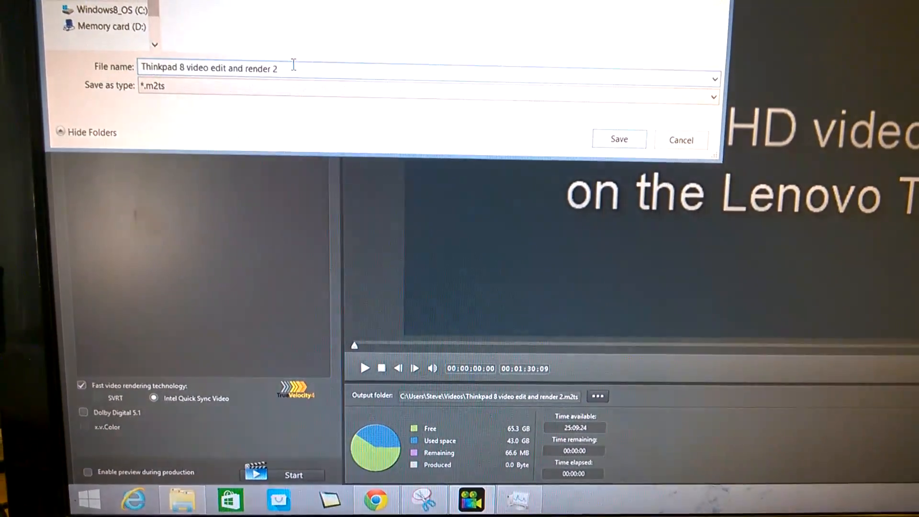
{"action": "type", "text": "3"}
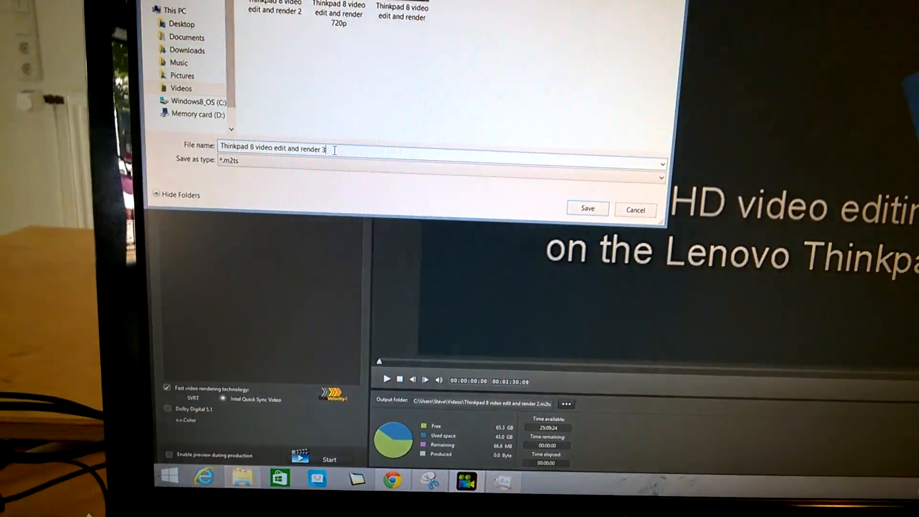
{"action": "left_click", "coordinate": [587, 208]}
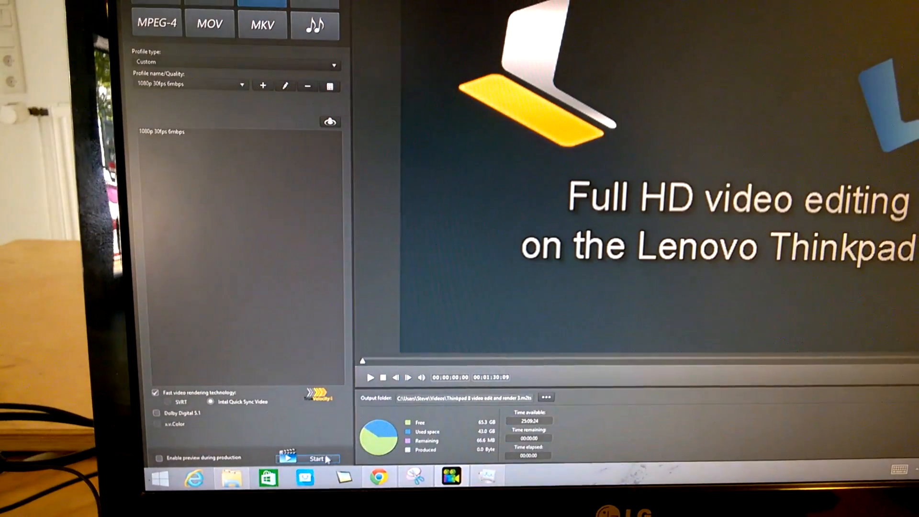
{"action": "left_click", "coordinate": [307, 458]}
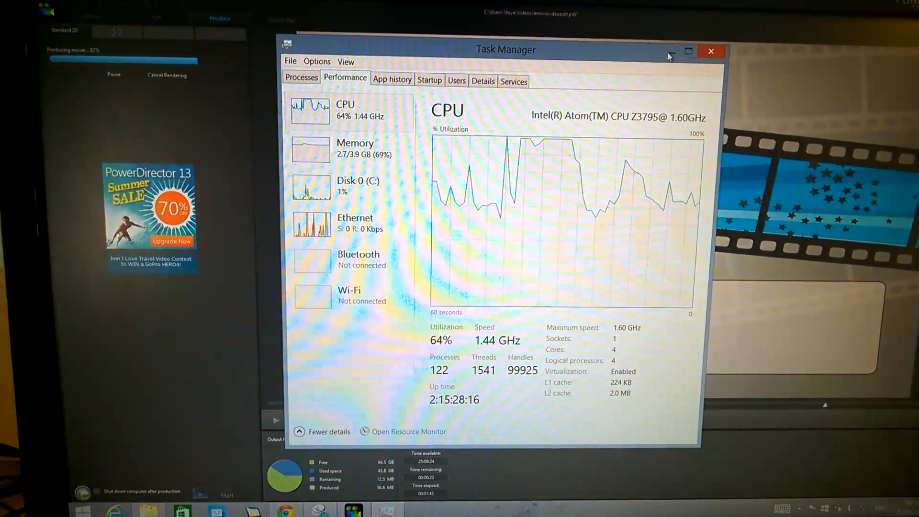
{"action": "left_click", "coordinate": [712, 51]}
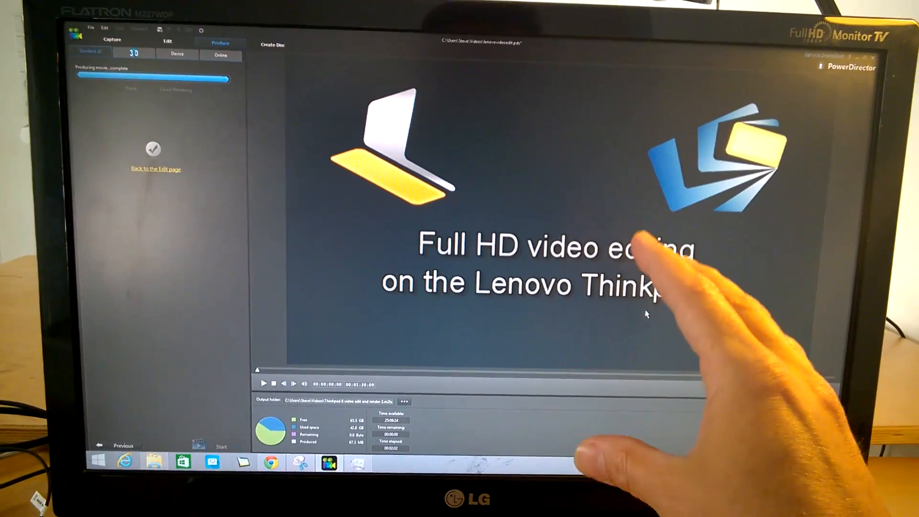
{"action": "mouse_move", "coordinate": [651, 317]}
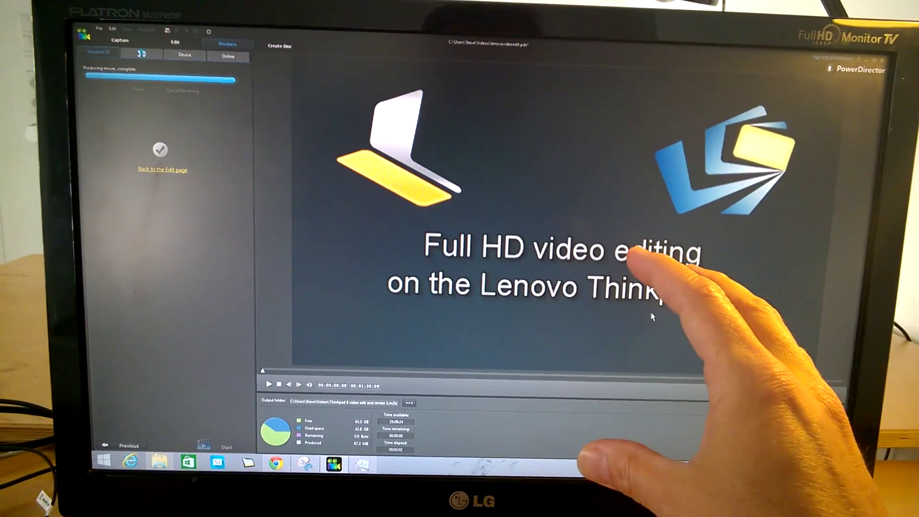